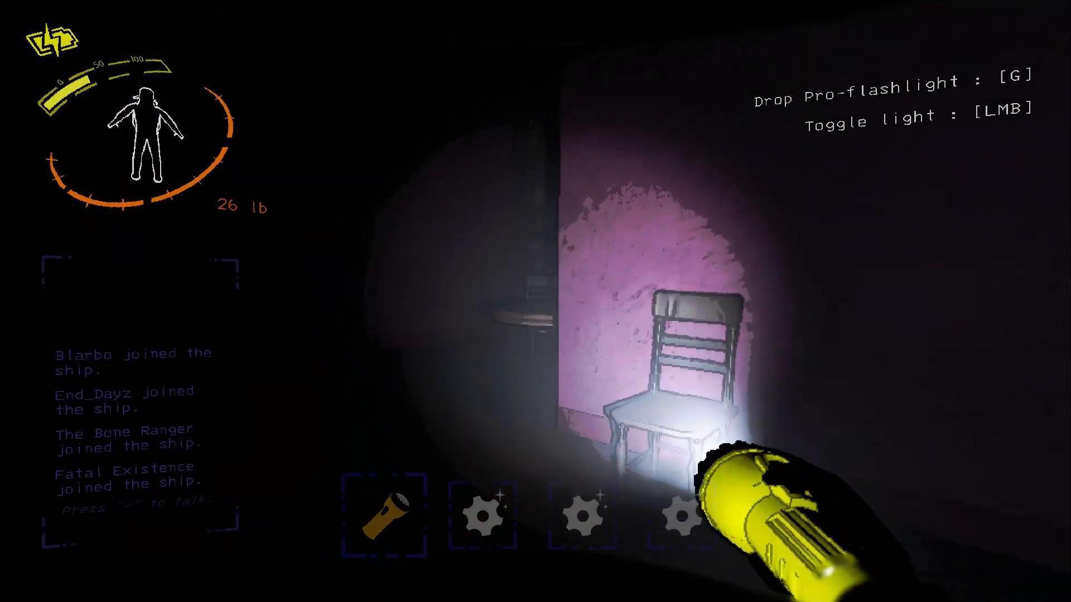
{"action": "mouse_move", "coordinate": [615, 273]}
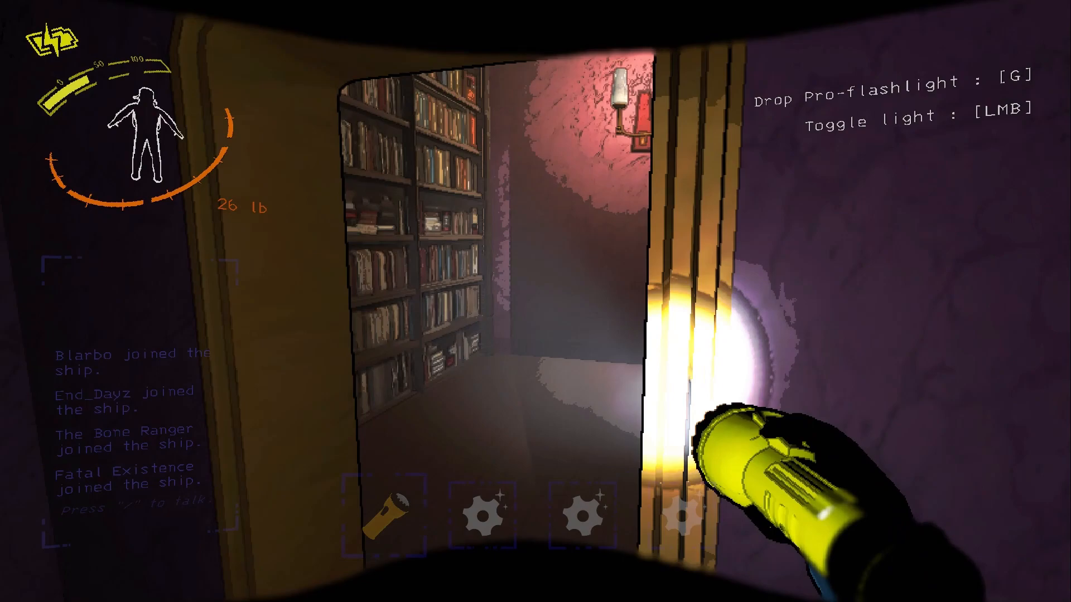